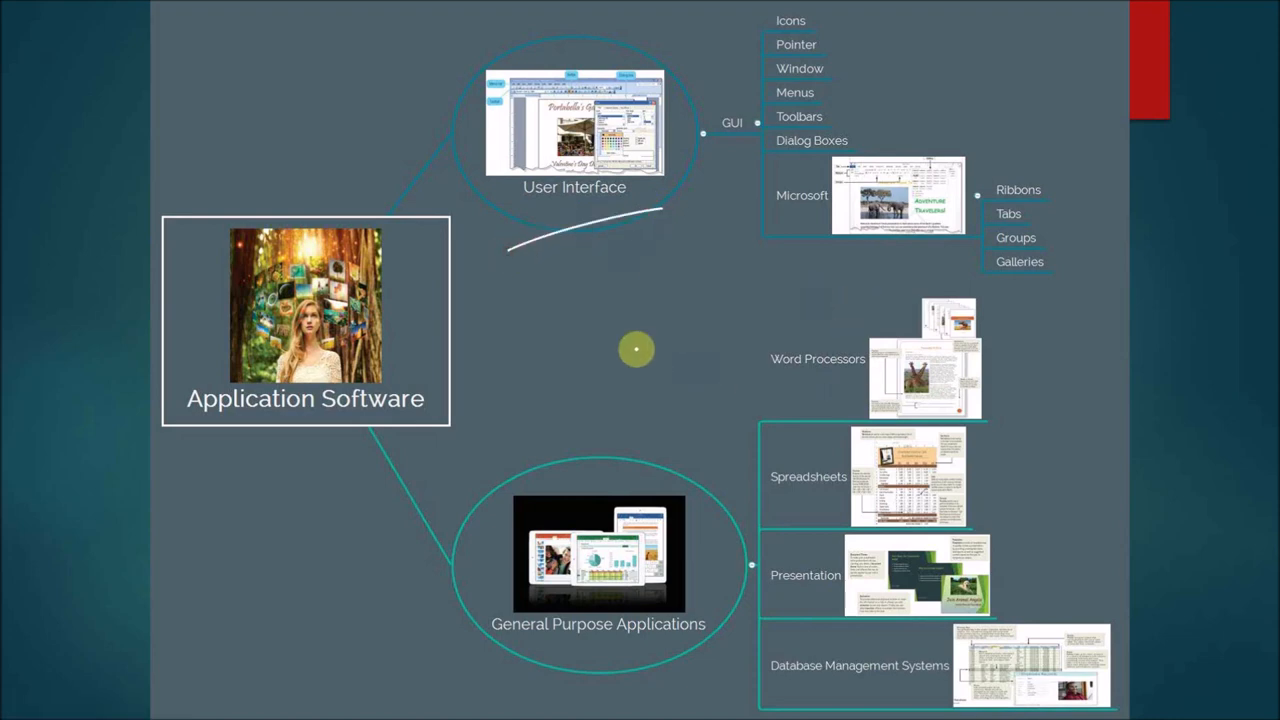
pyautogui.moveTo(656, 264)
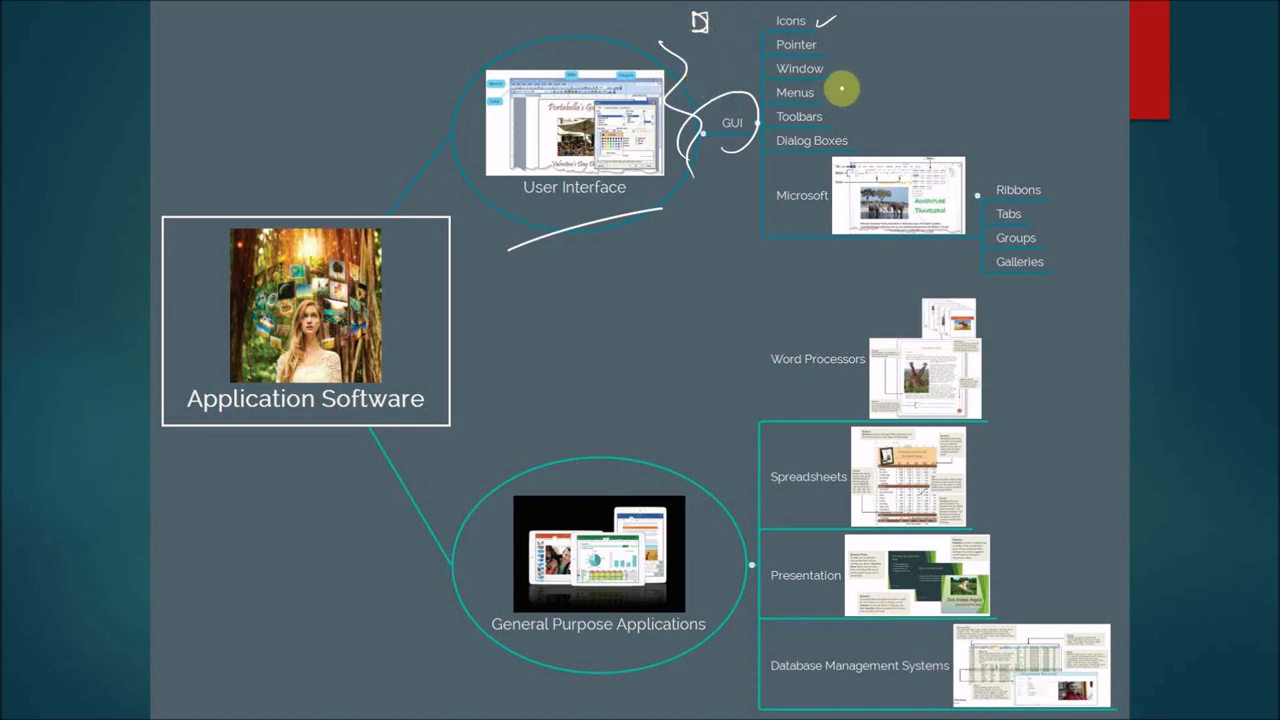
pyautogui.moveTo(836, 44)
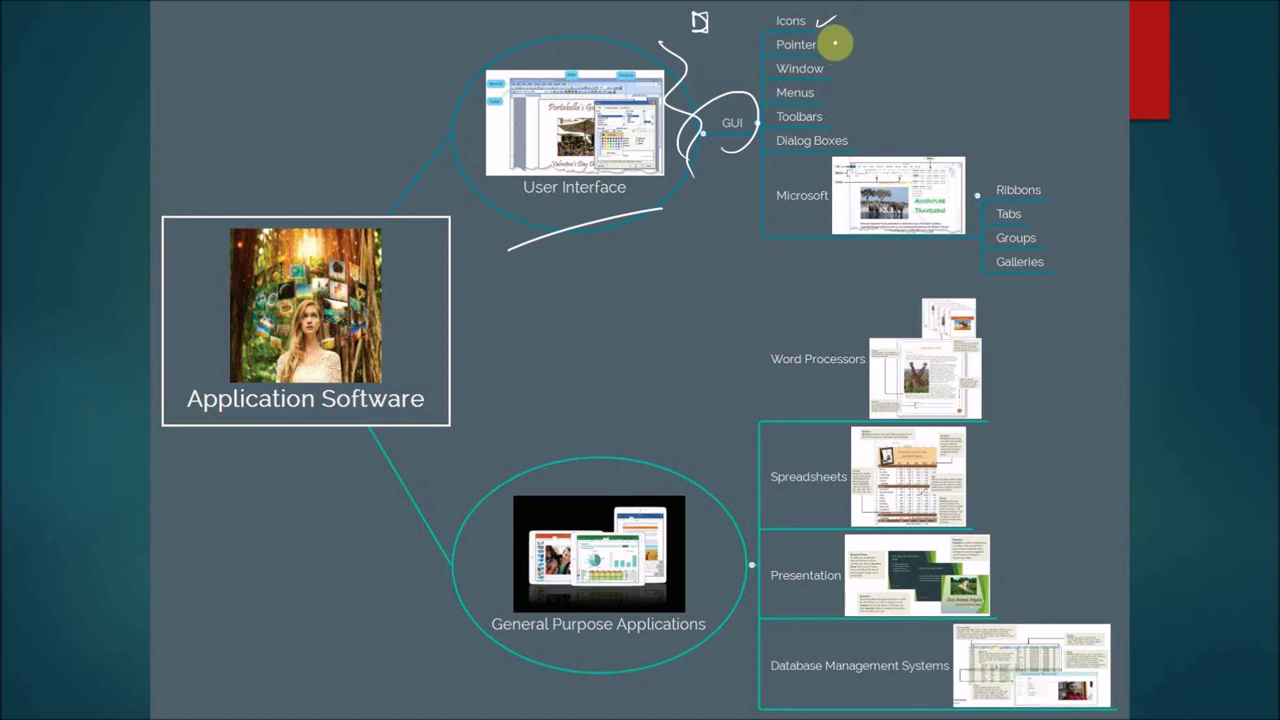
pyautogui.moveTo(896, 40)
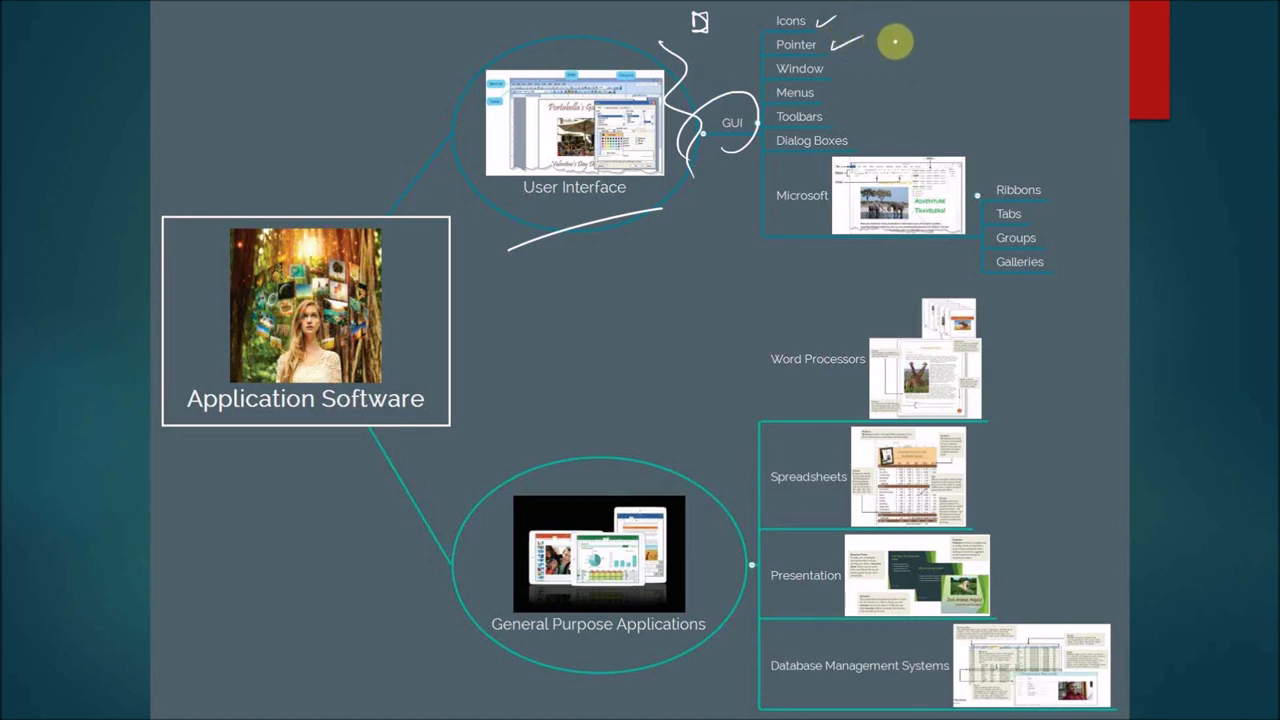
pyautogui.moveTo(874, 58)
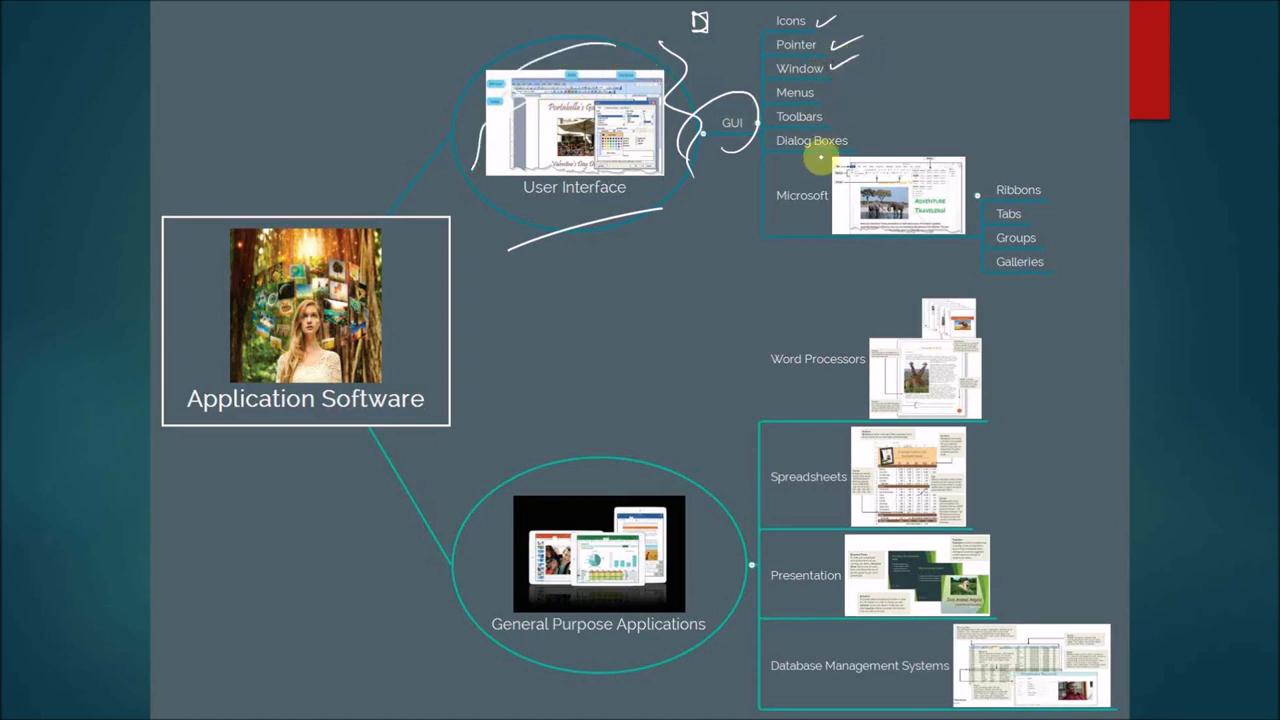
pyautogui.moveTo(810, 144)
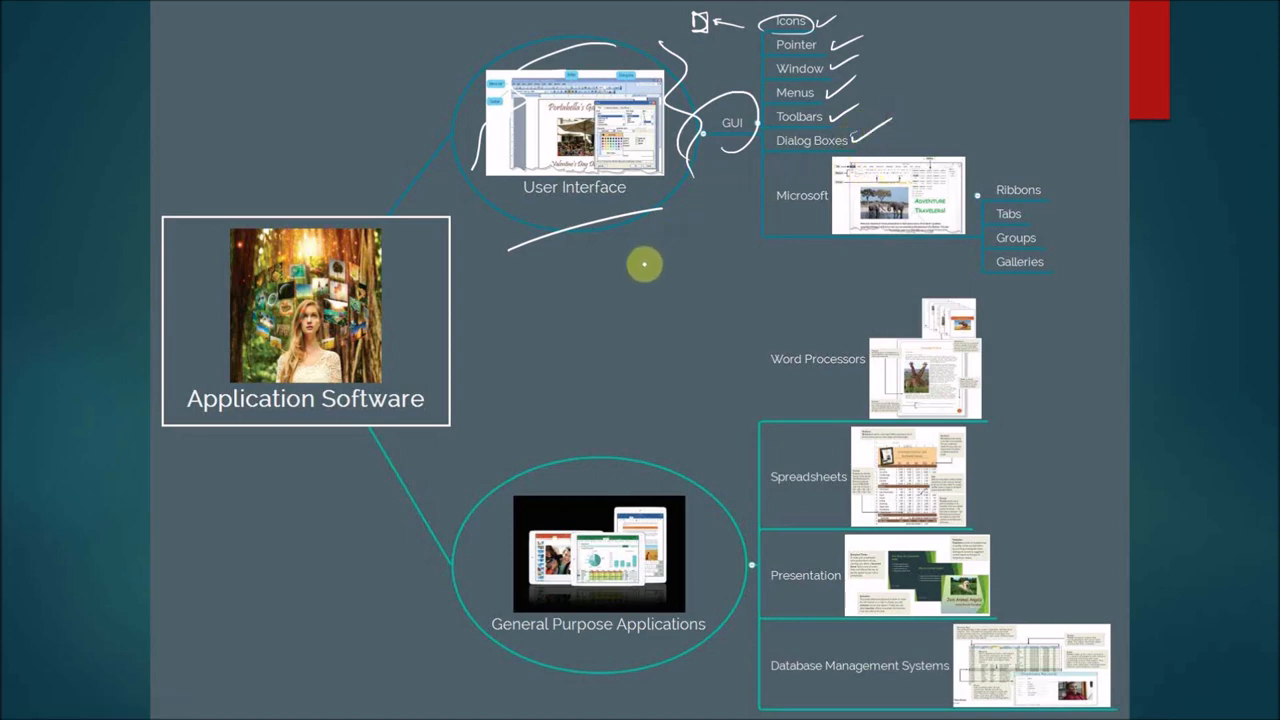
pyautogui.moveTo(628, 264)
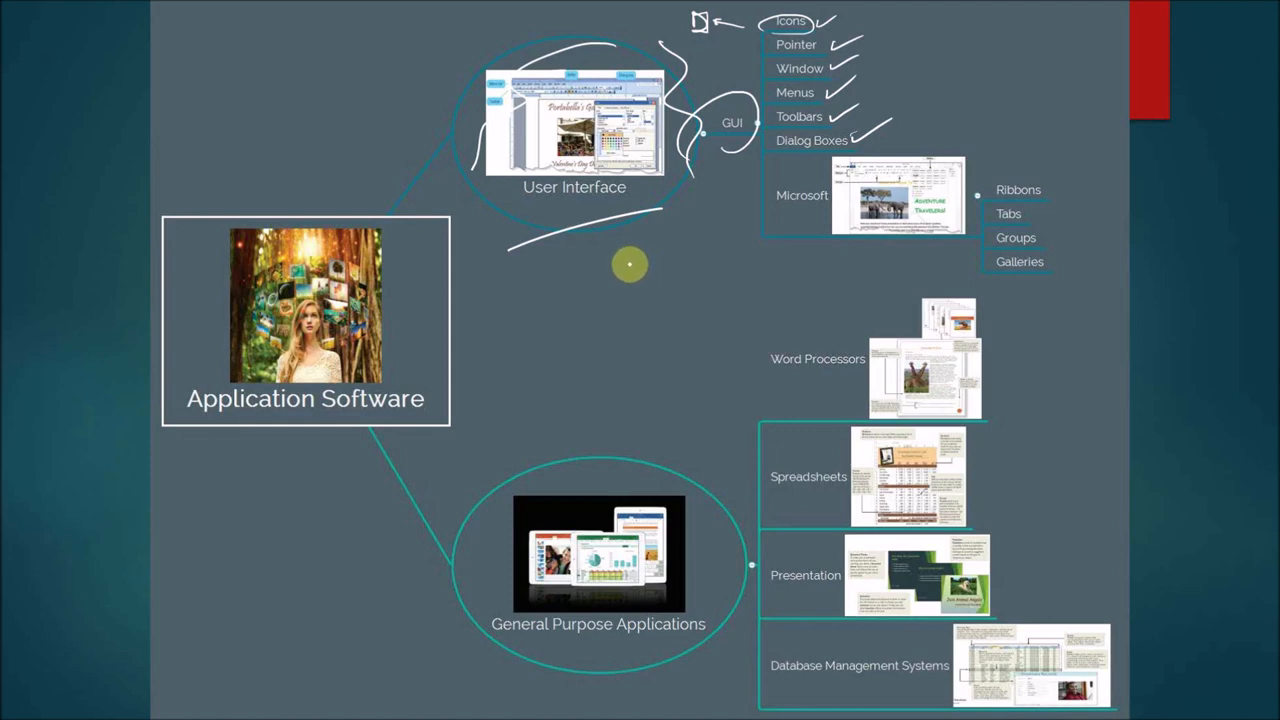
pyautogui.moveTo(628, 260)
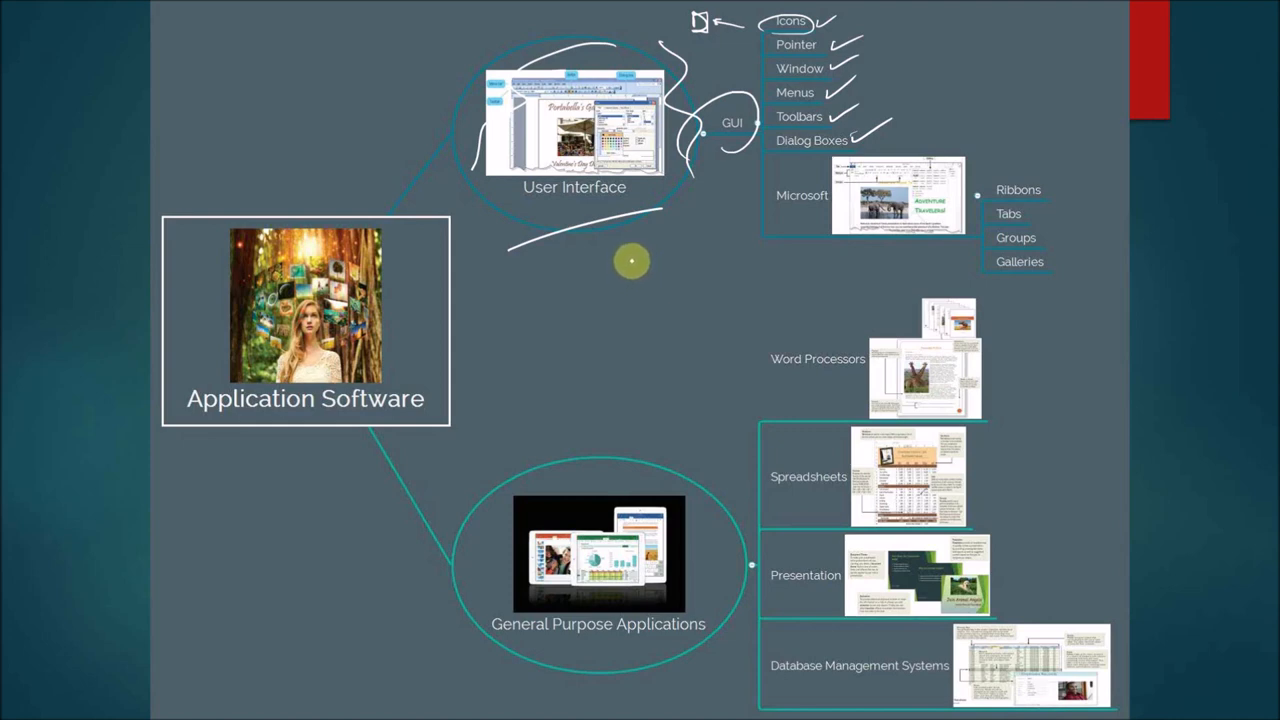
pyautogui.moveTo(628, 266)
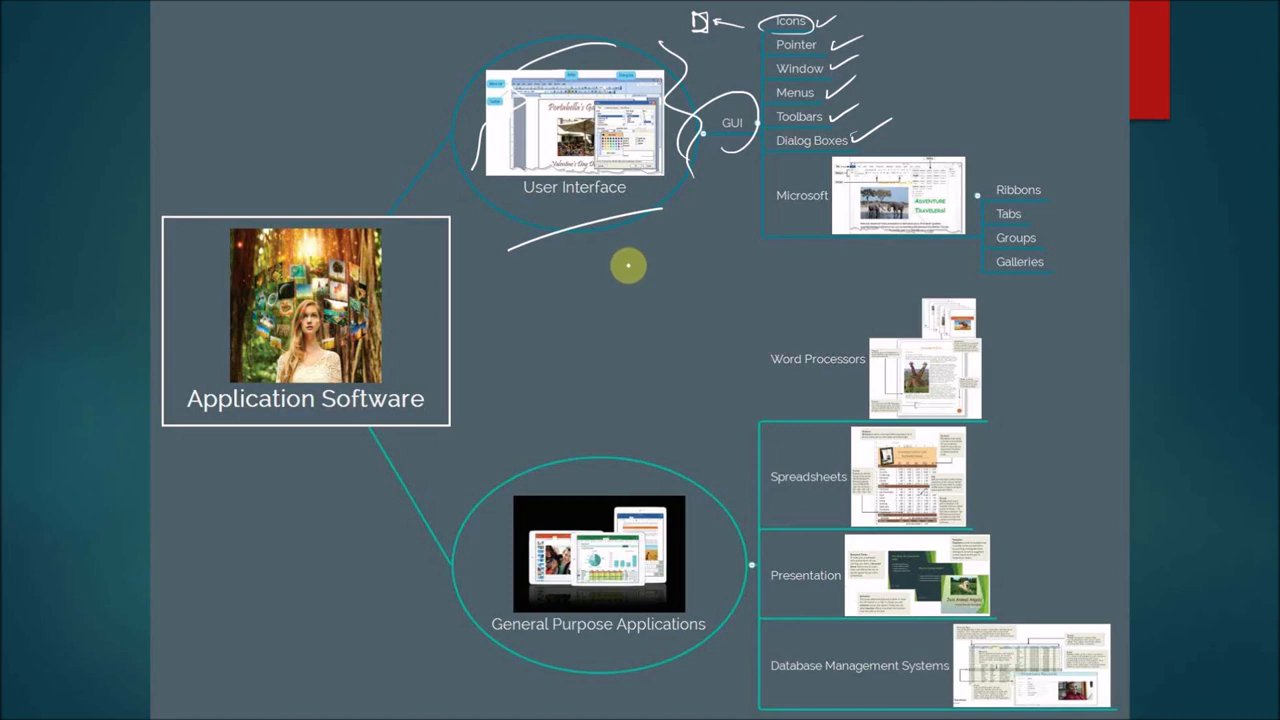
pyautogui.moveTo(632, 262)
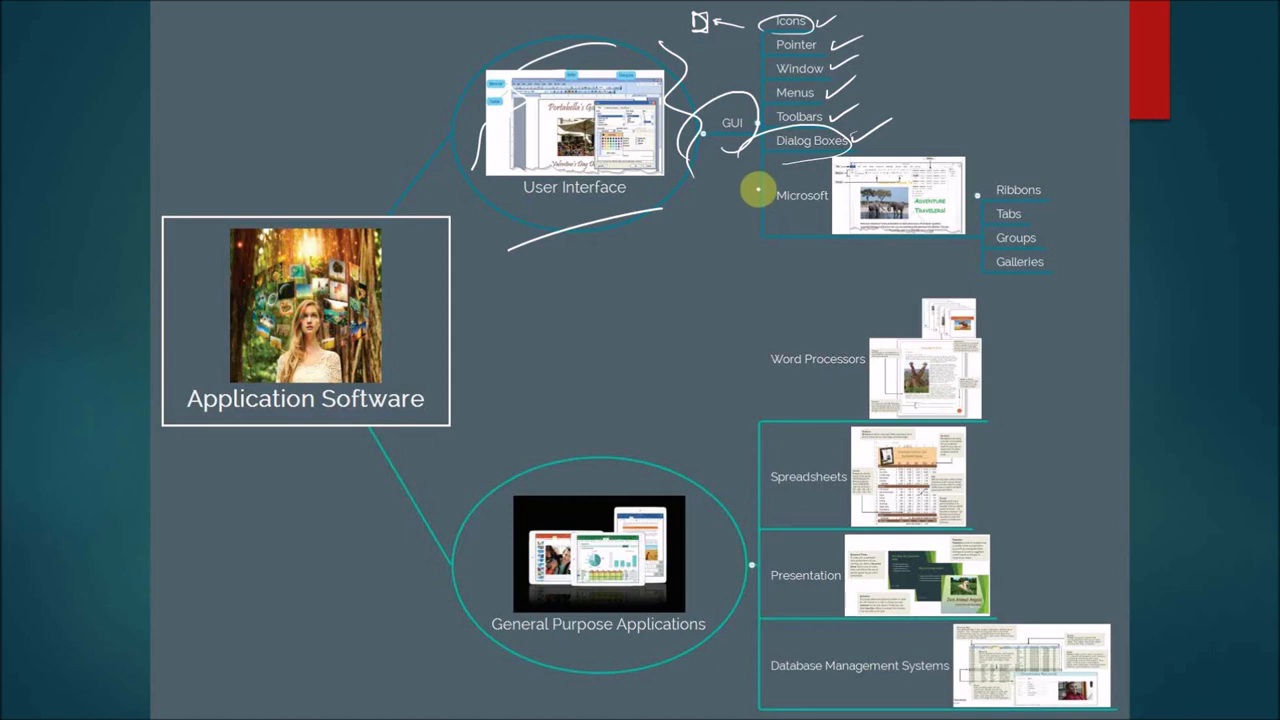
pyautogui.moveTo(668, 238)
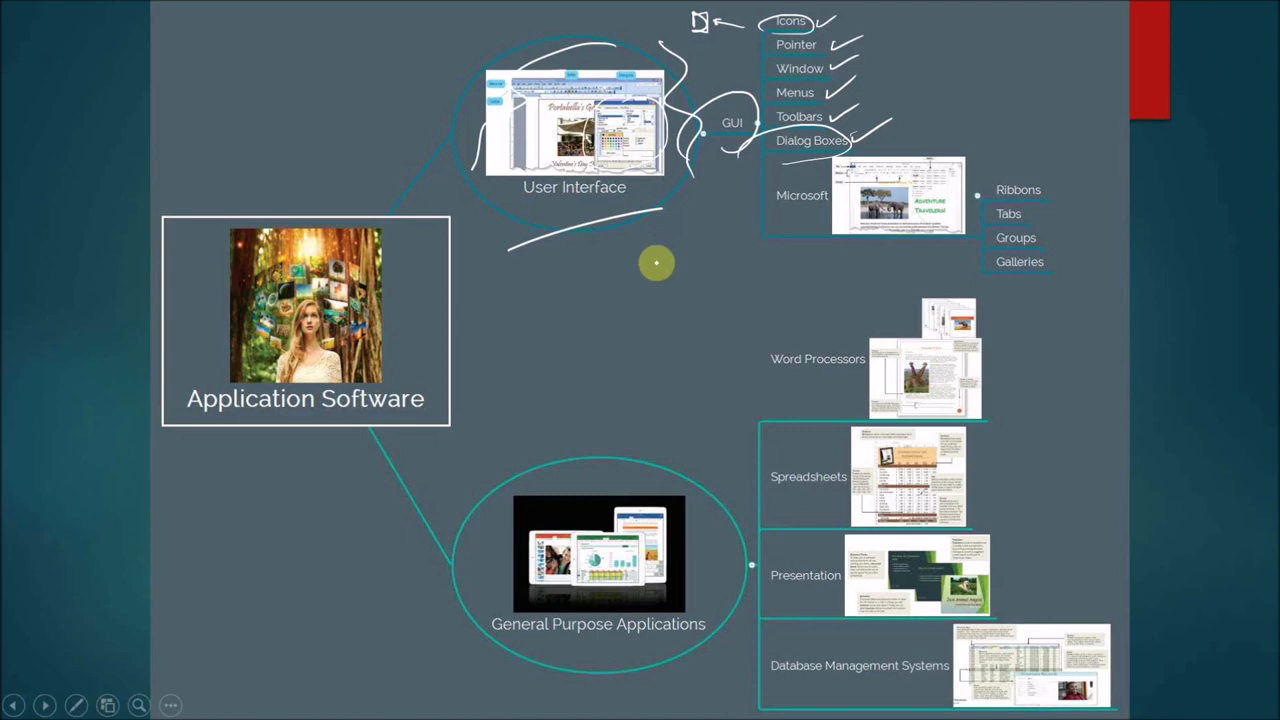
pyautogui.moveTo(736, 350)
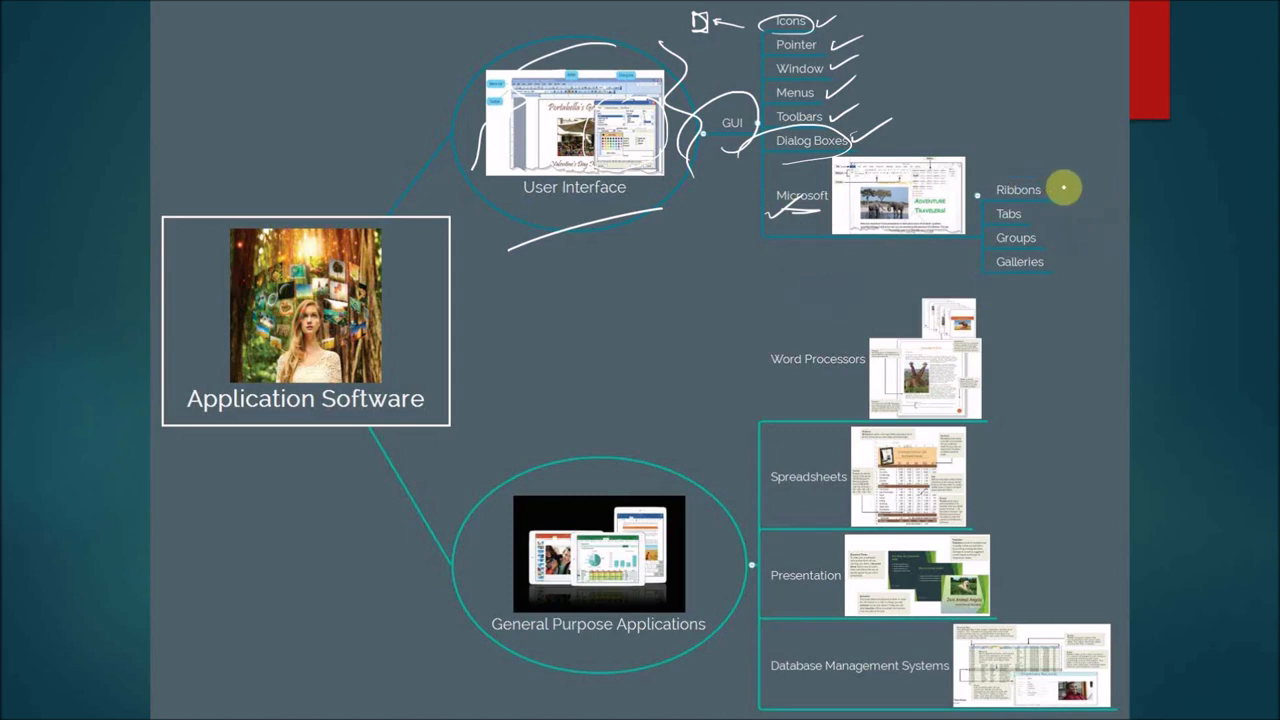
pyautogui.moveTo(1004, 288)
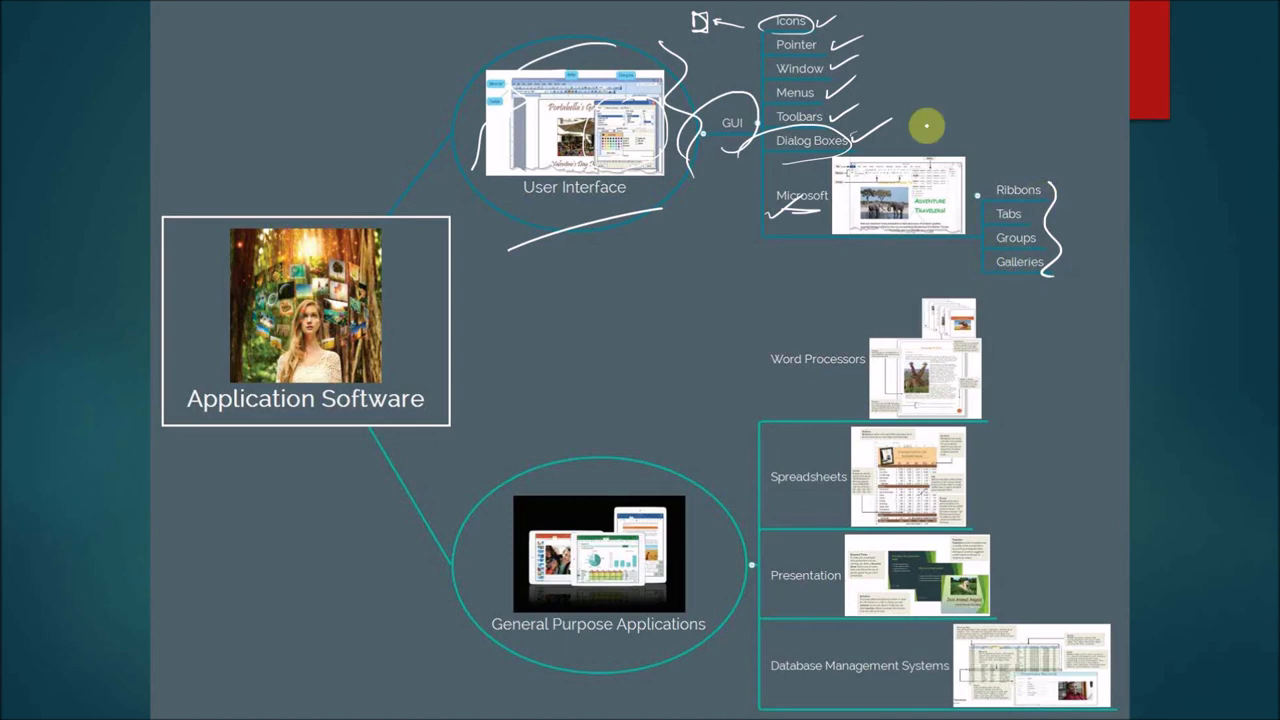
pyautogui.moveTo(1056, 124)
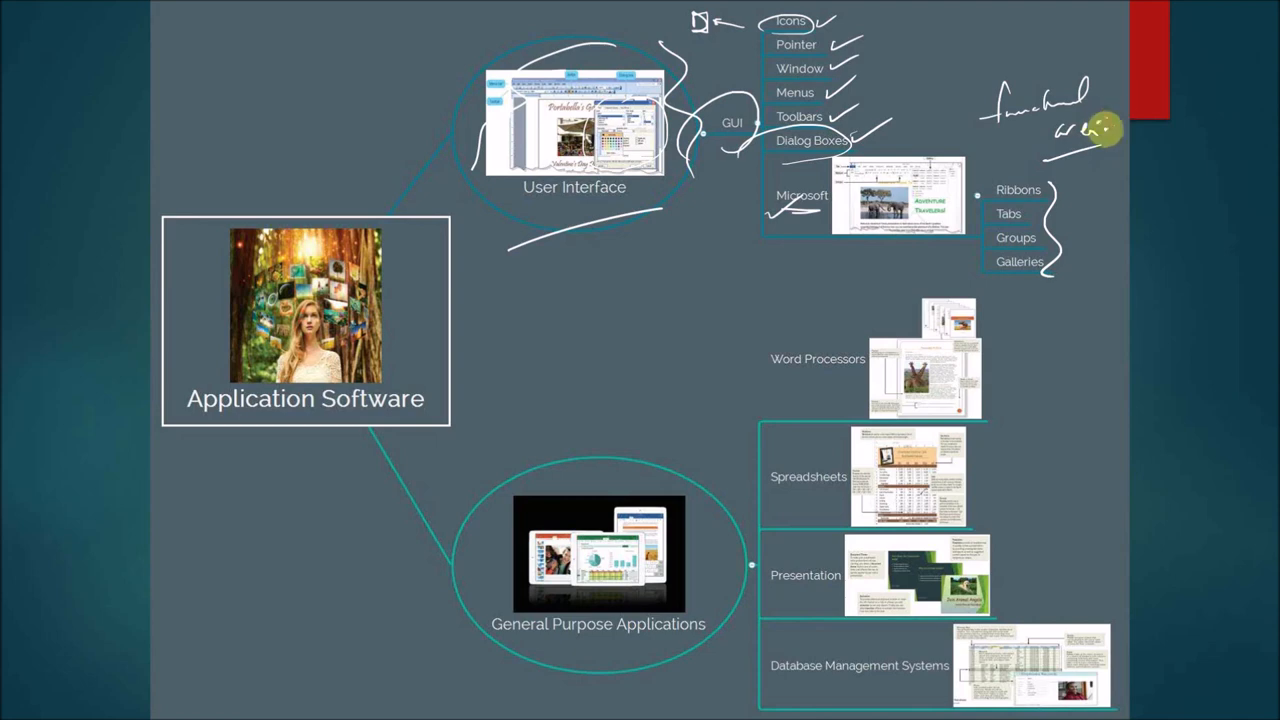
pyautogui.moveTo(1016, 238)
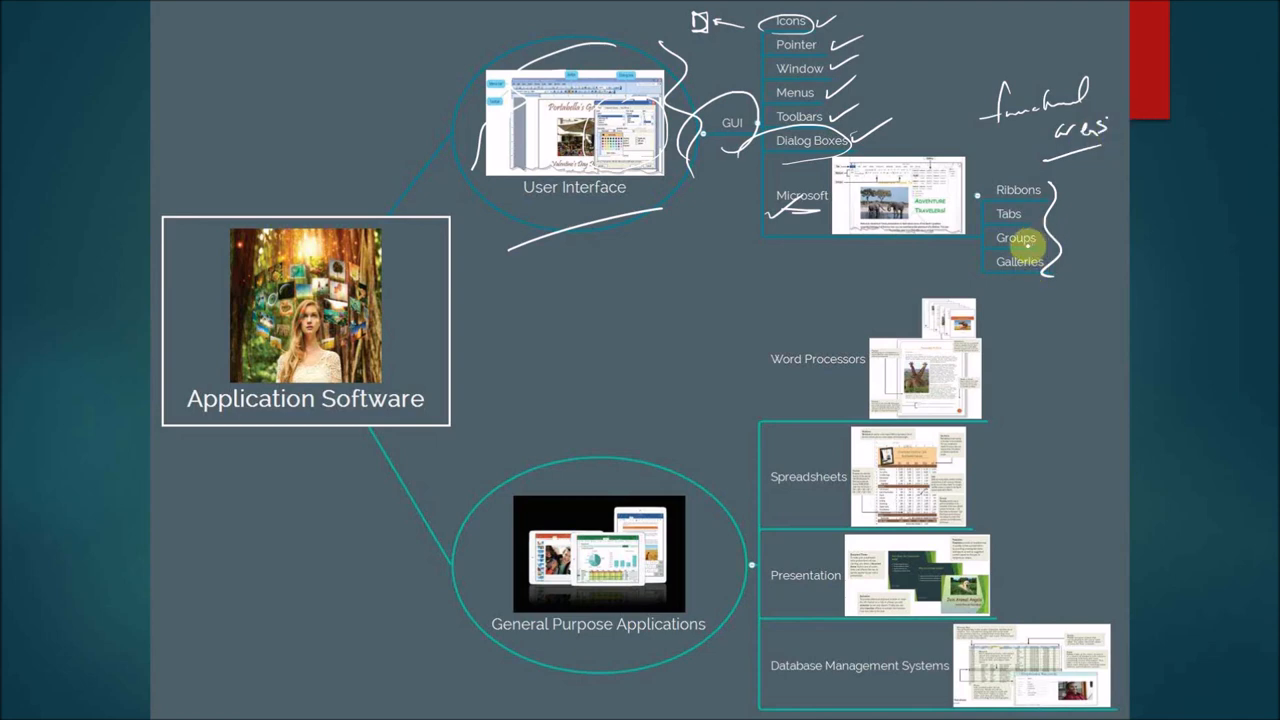
pyautogui.moveTo(872, 144)
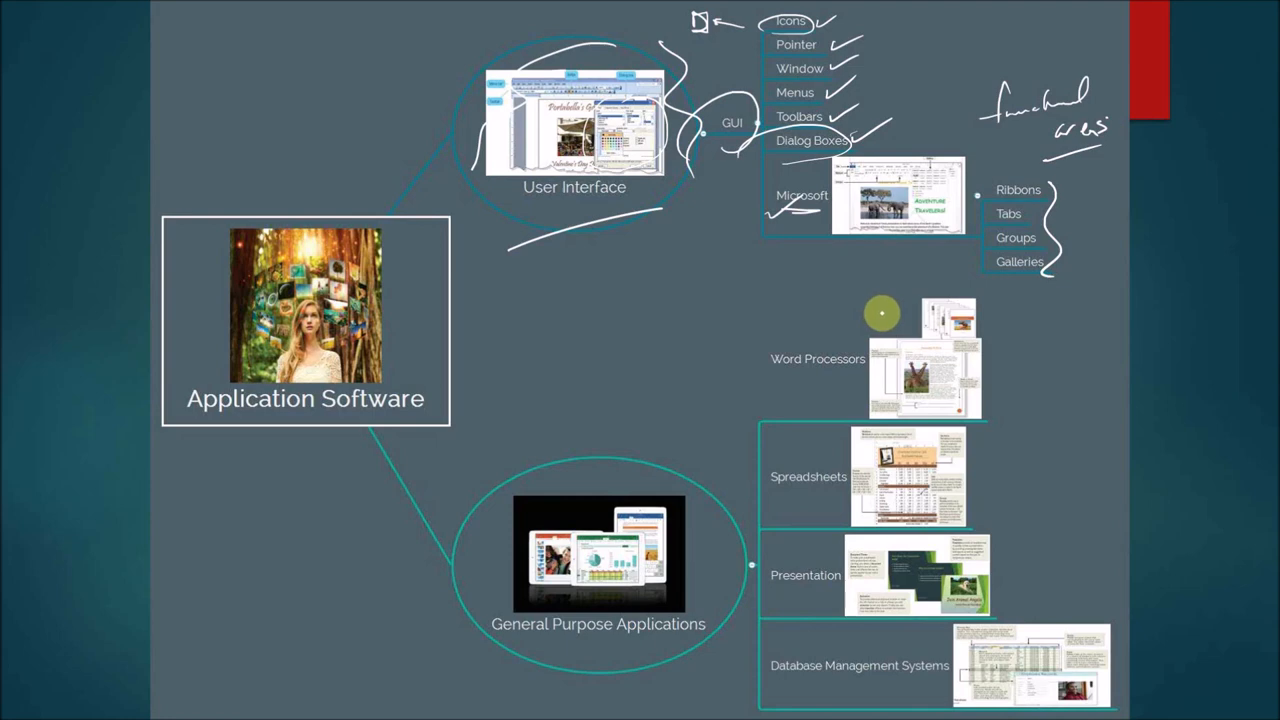
pyautogui.moveTo(894, 310)
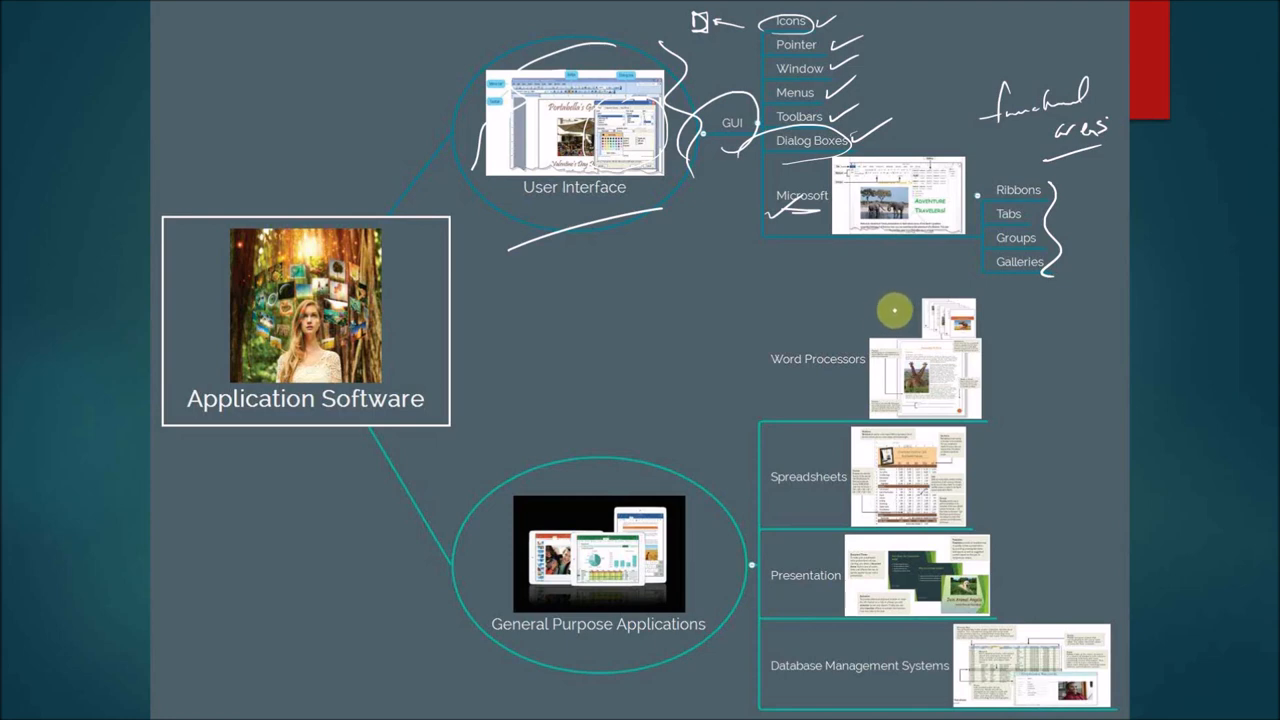
pyautogui.moveTo(984, 216)
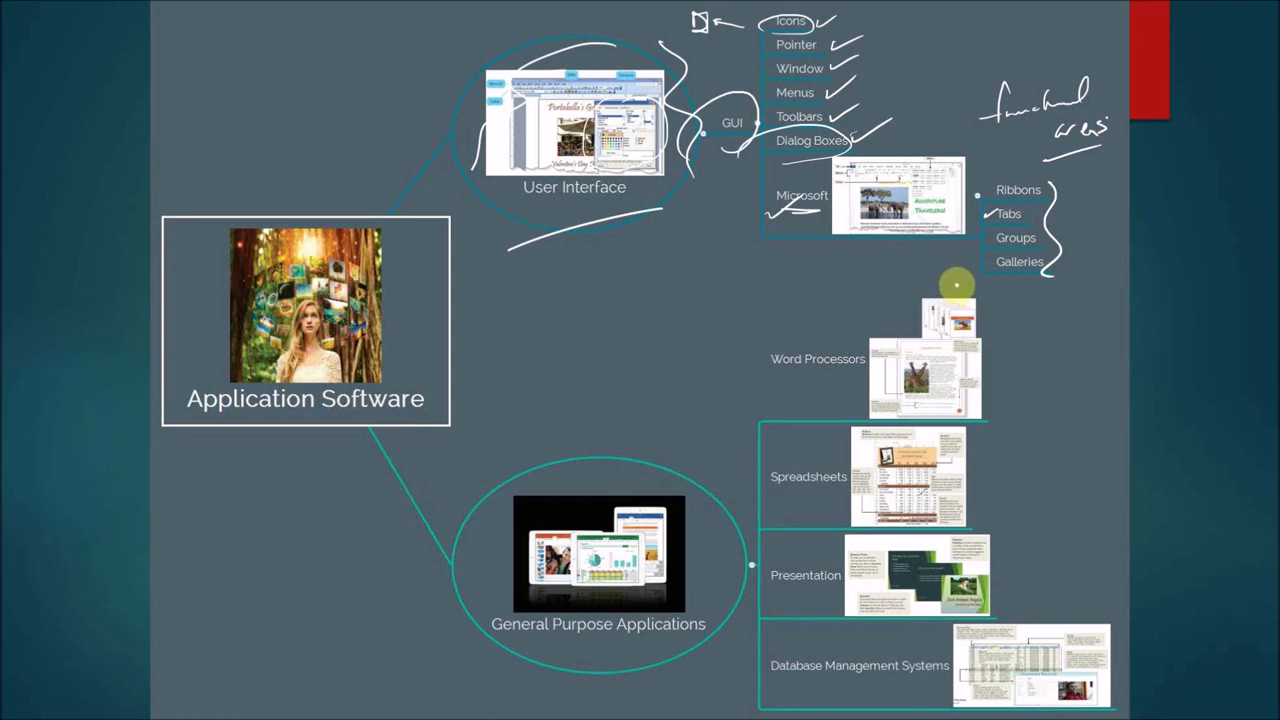
pyautogui.moveTo(956, 276)
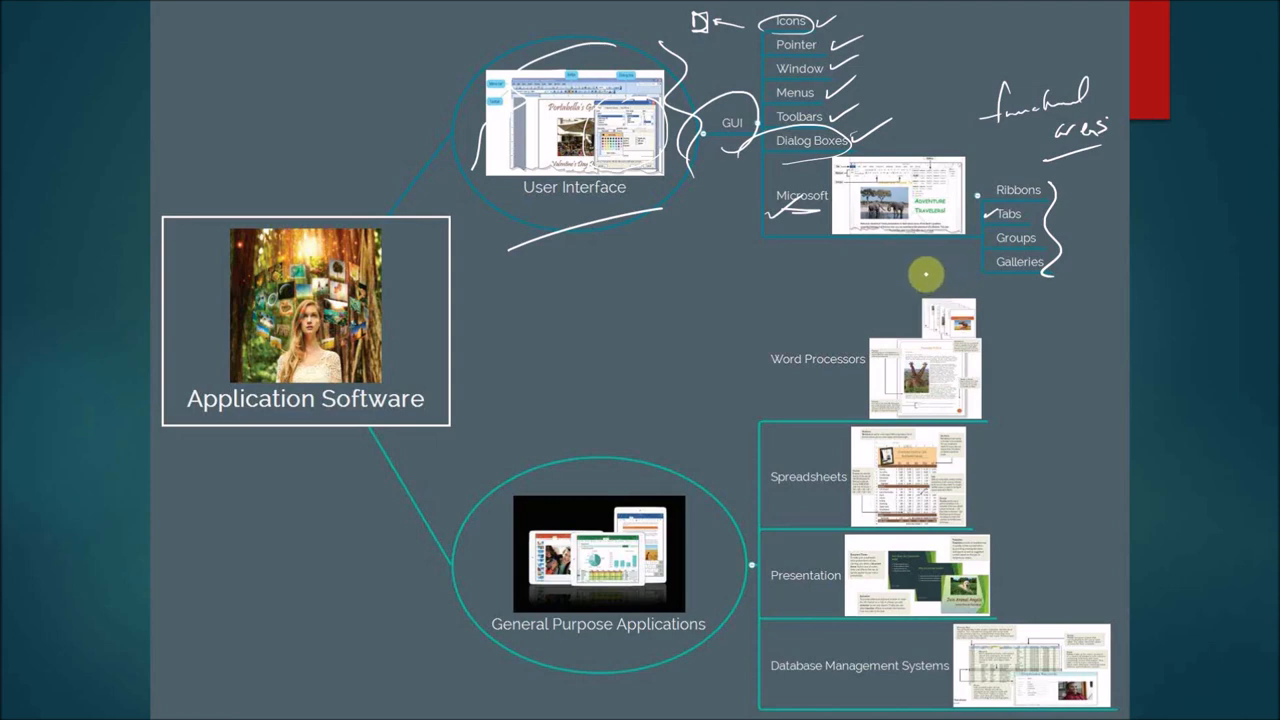
pyautogui.moveTo(936, 268)
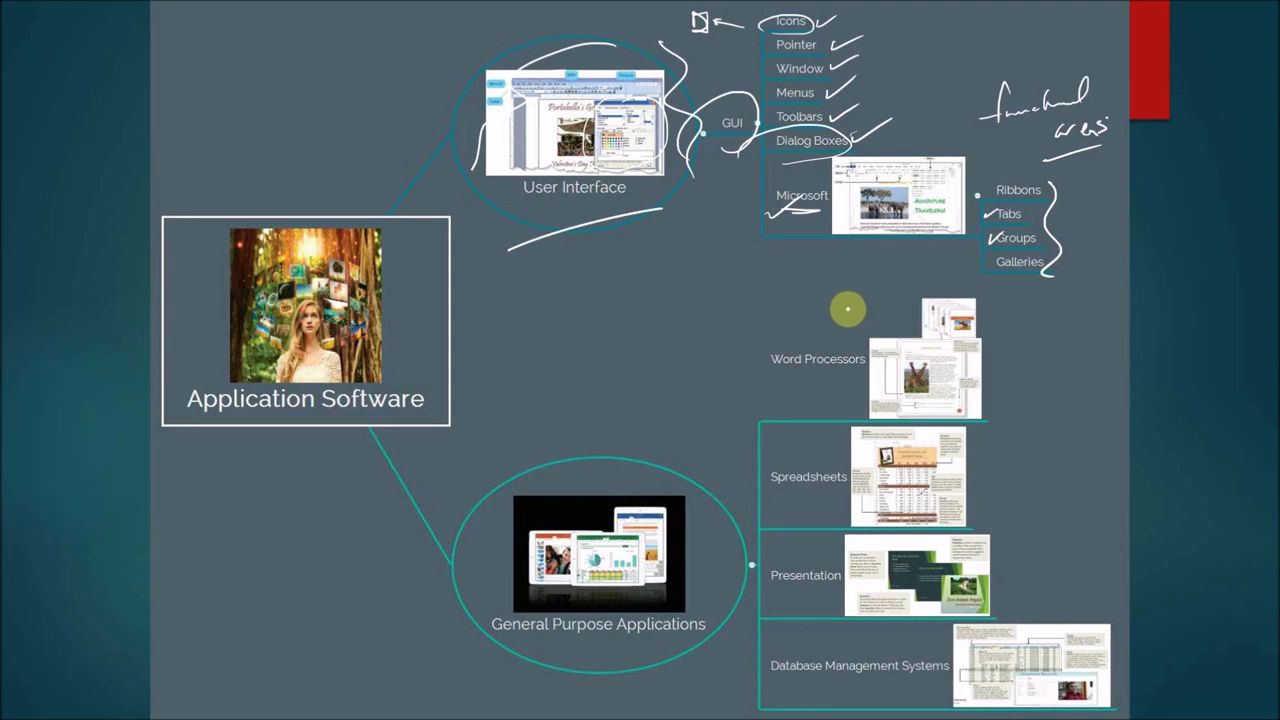
pyautogui.moveTo(852, 300)
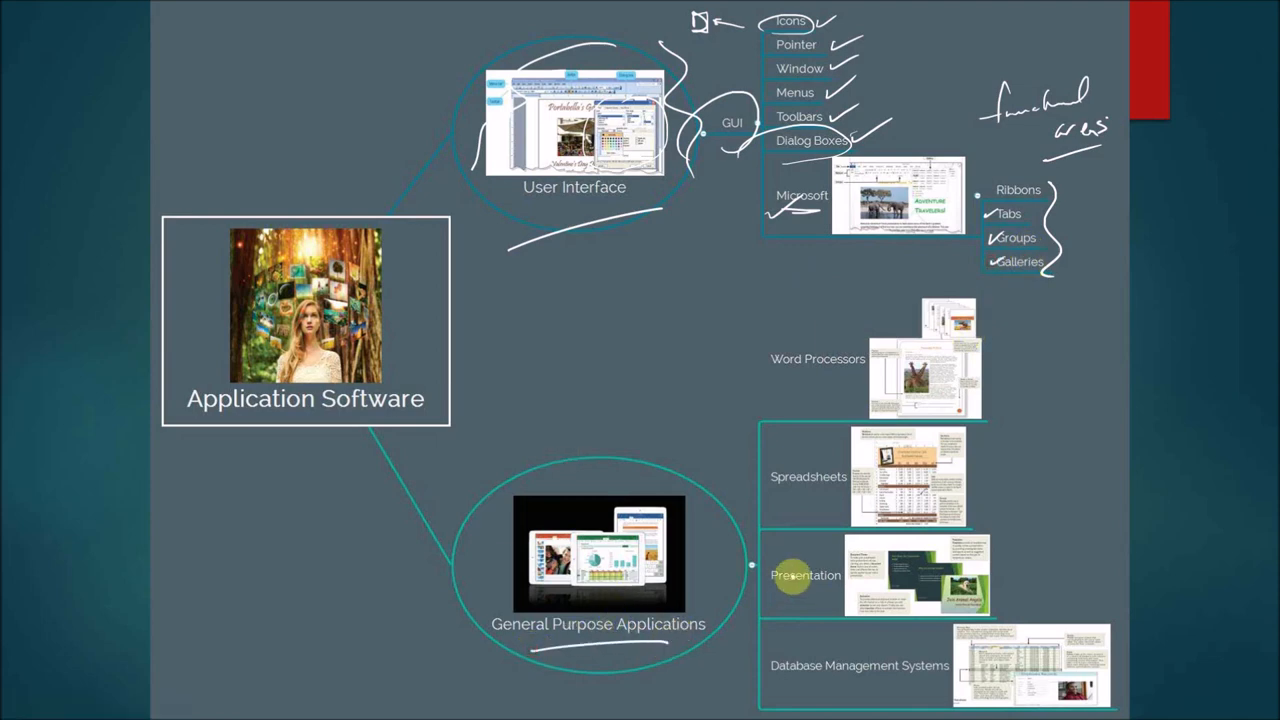
pyautogui.moveTo(716, 492)
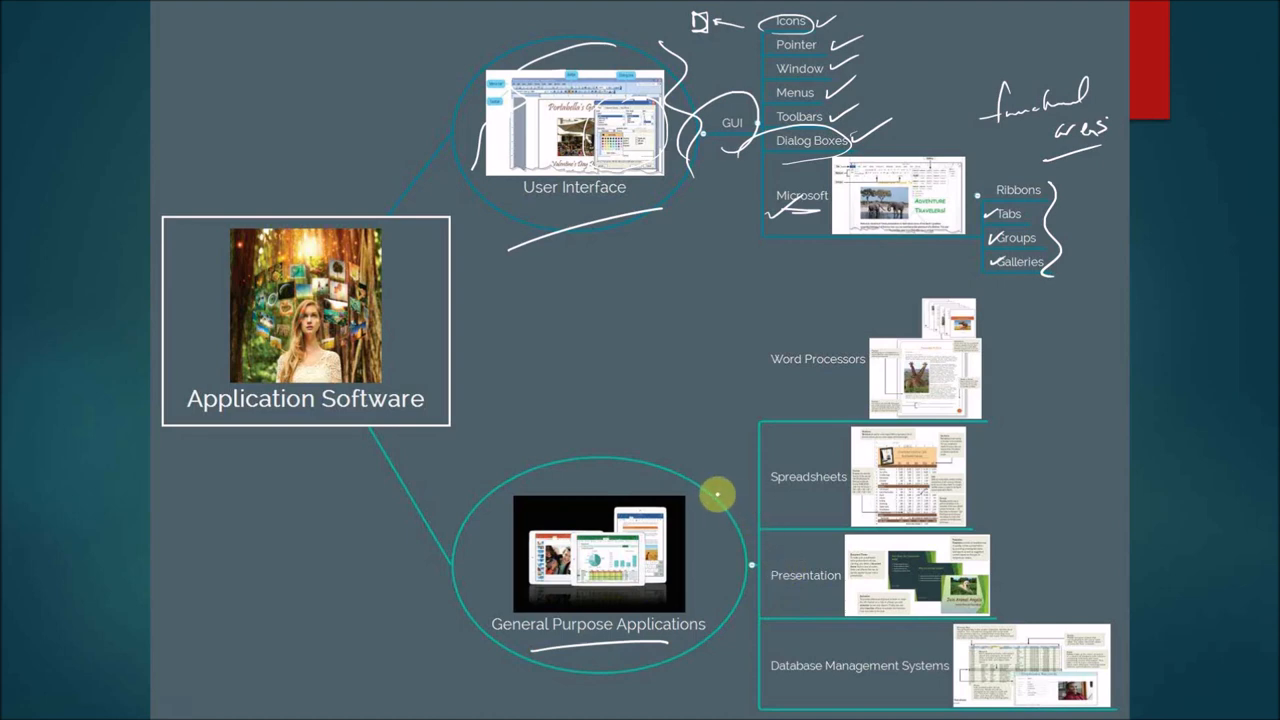
pyautogui.moveTo(732, 452)
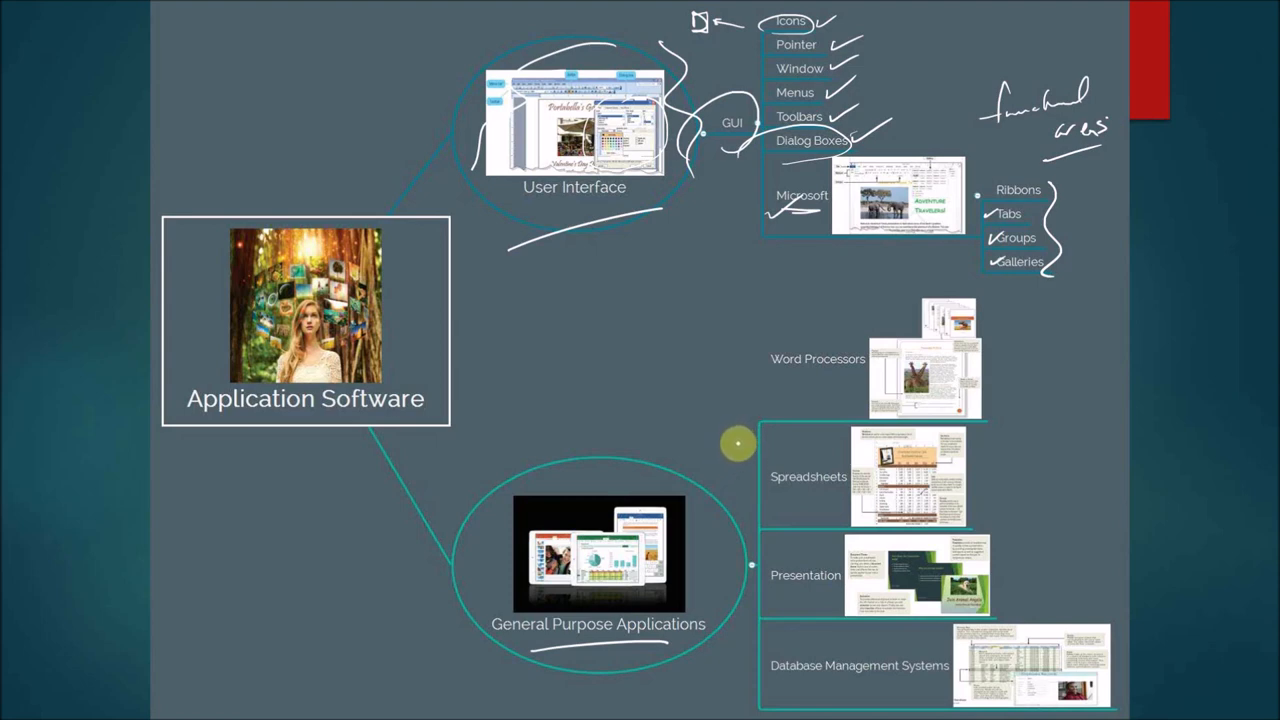
pyautogui.moveTo(742, 364)
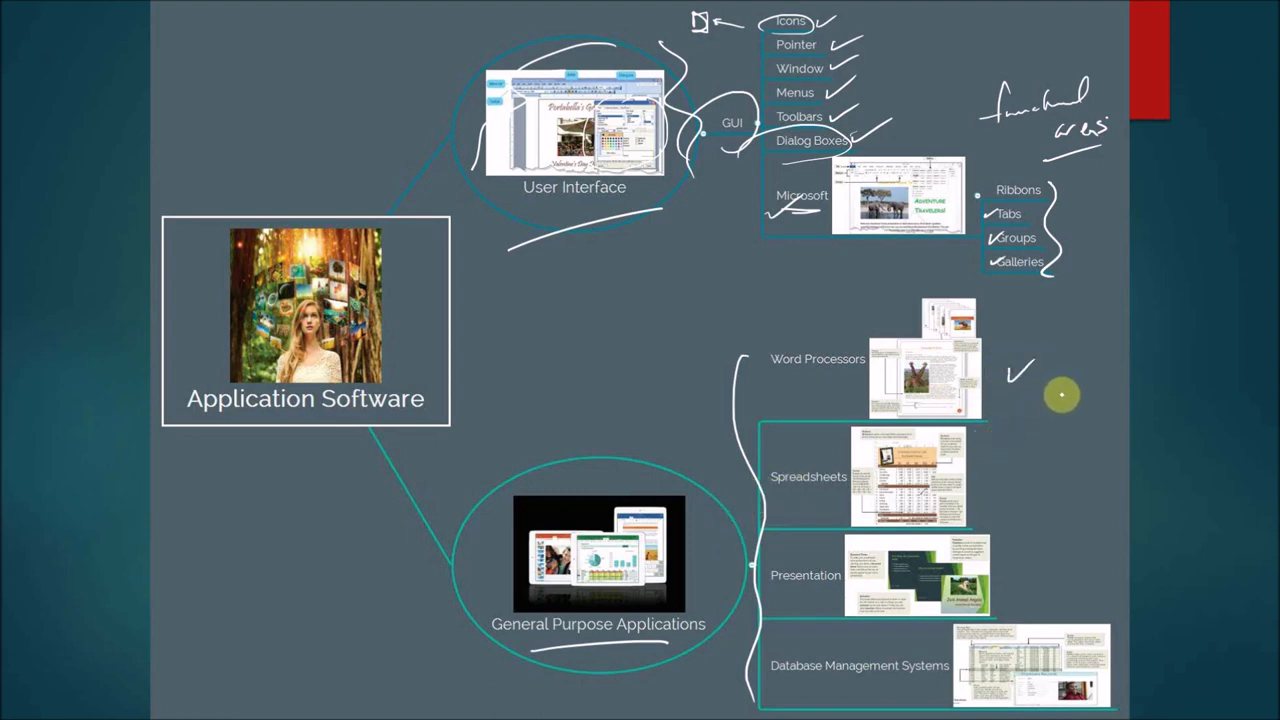
pyautogui.write('MS WORD')
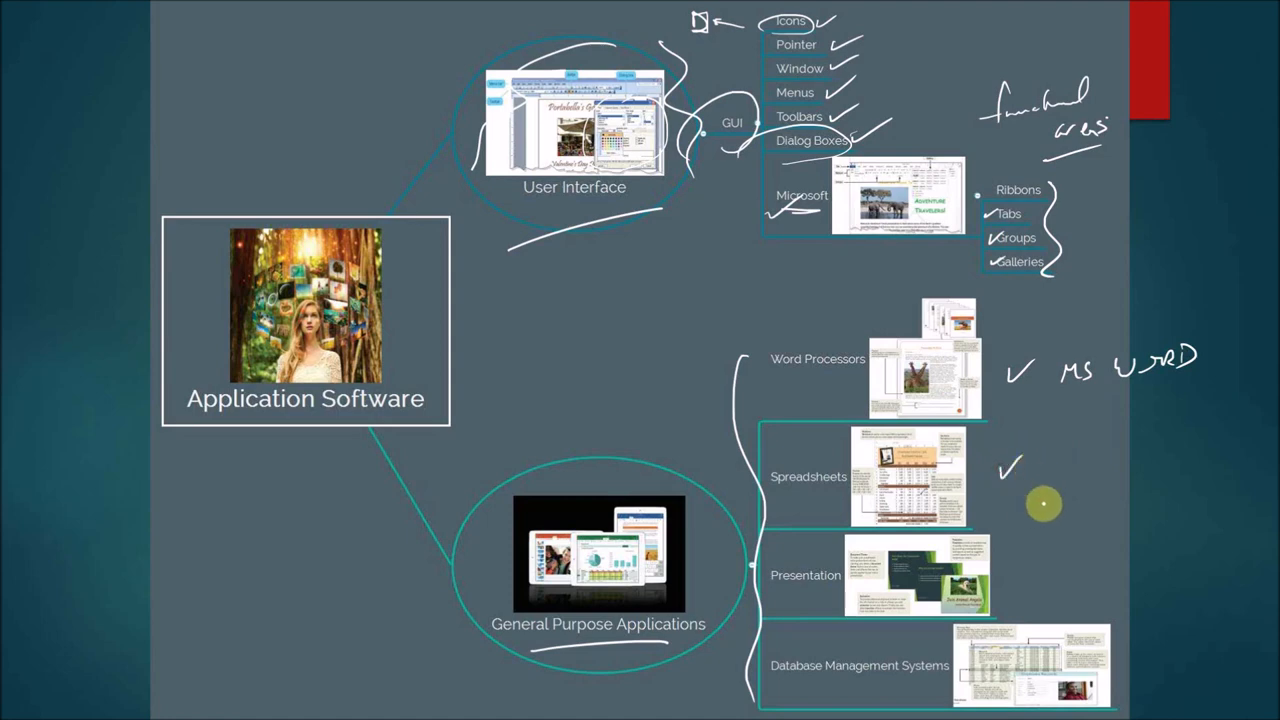
pyautogui.write('MS EXCEL')
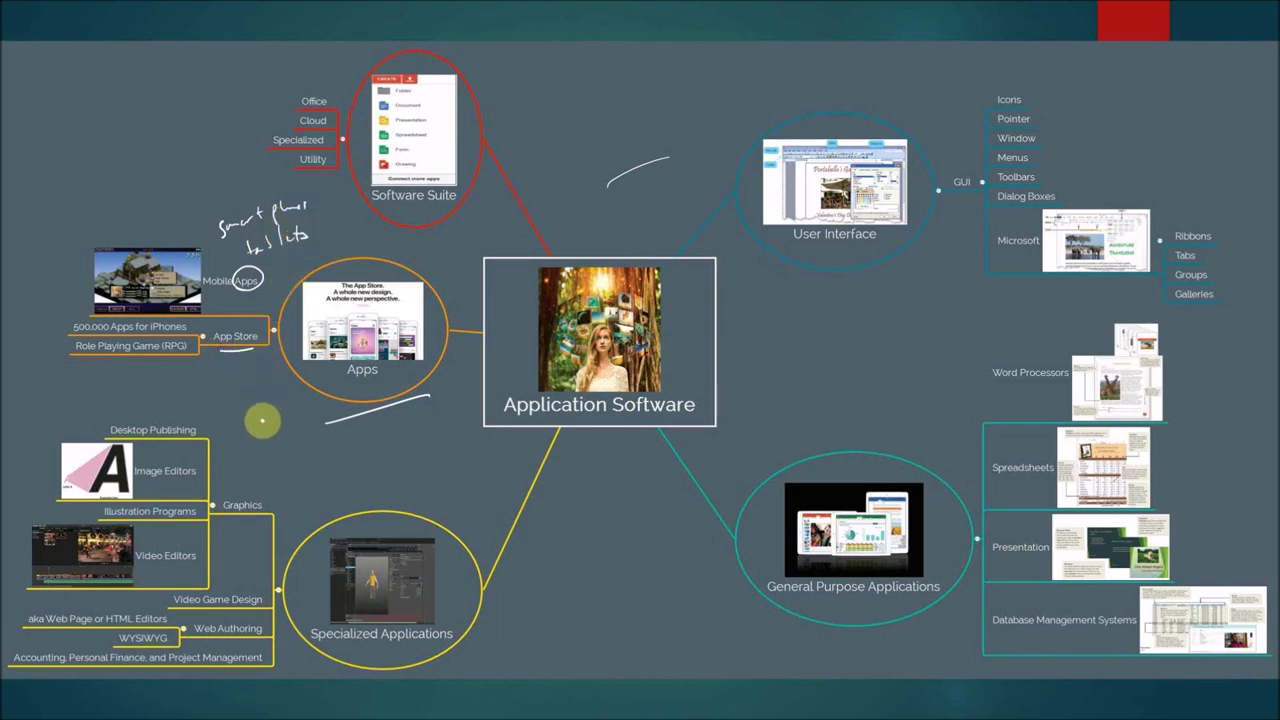
pyautogui.moveTo(240, 418)
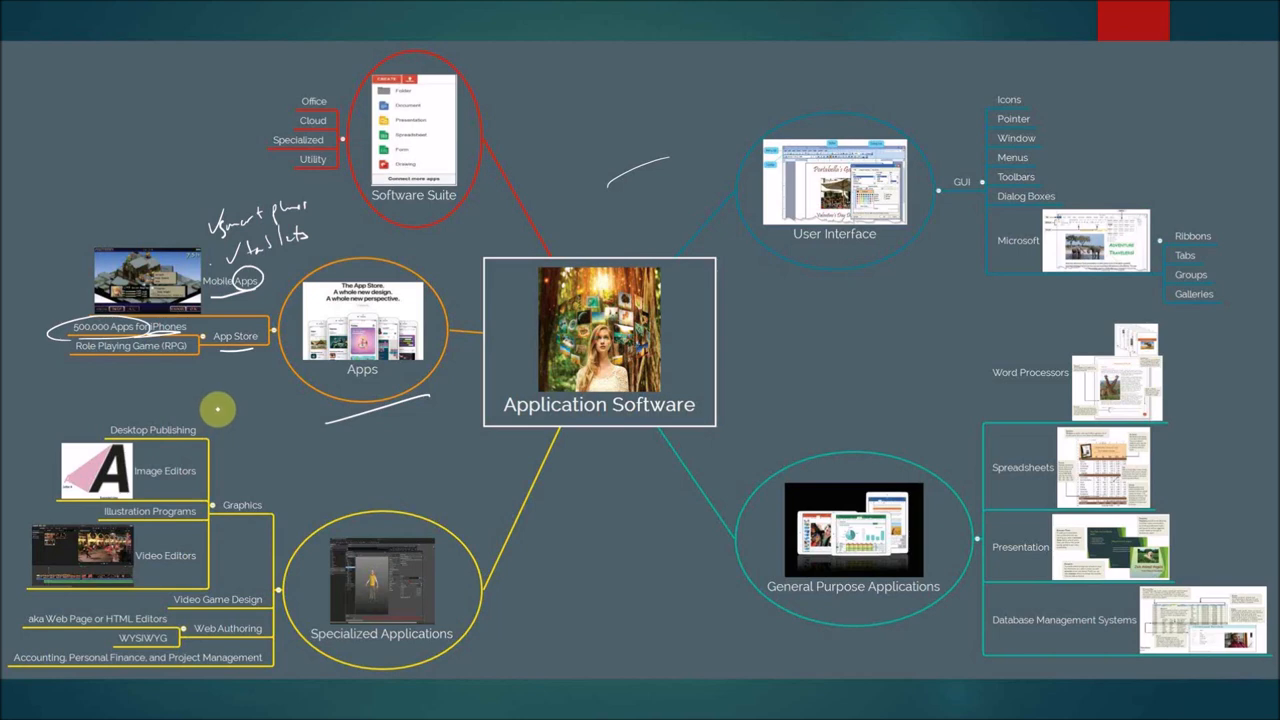
pyautogui.moveTo(144, 360)
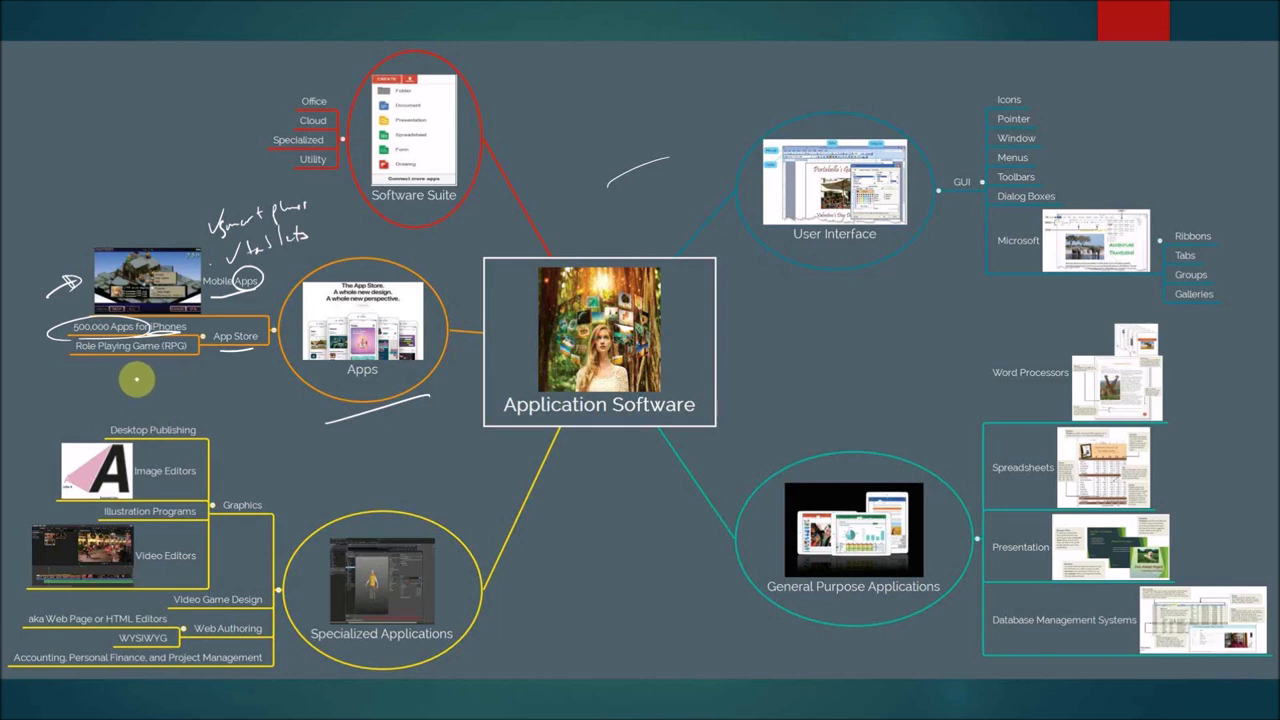
pyautogui.moveTo(84, 374)
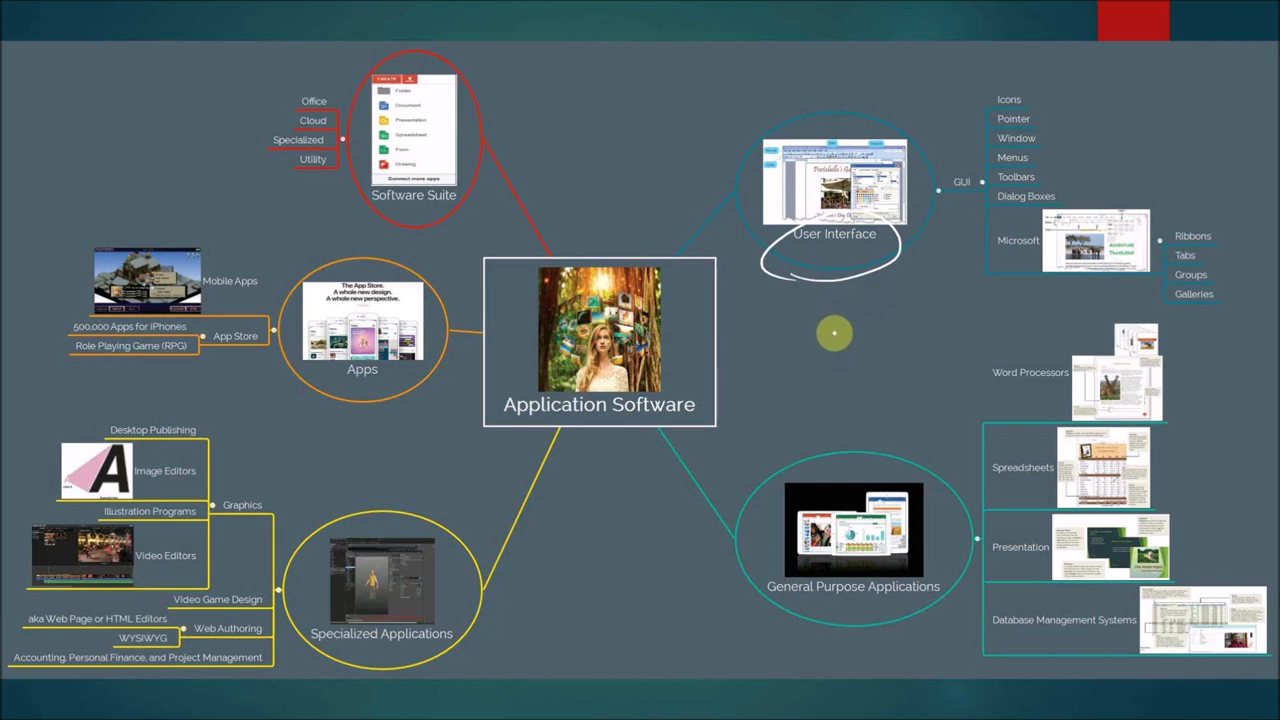
pyautogui.moveTo(824, 336)
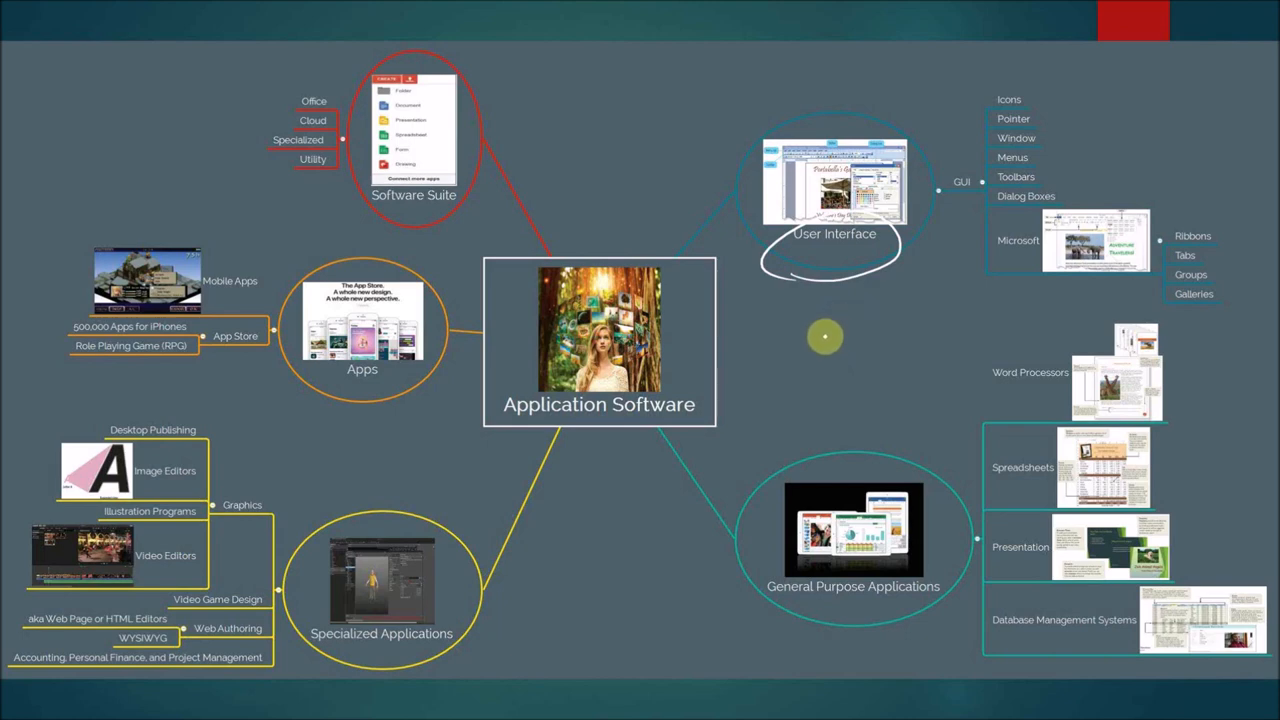
pyautogui.moveTo(832, 338)
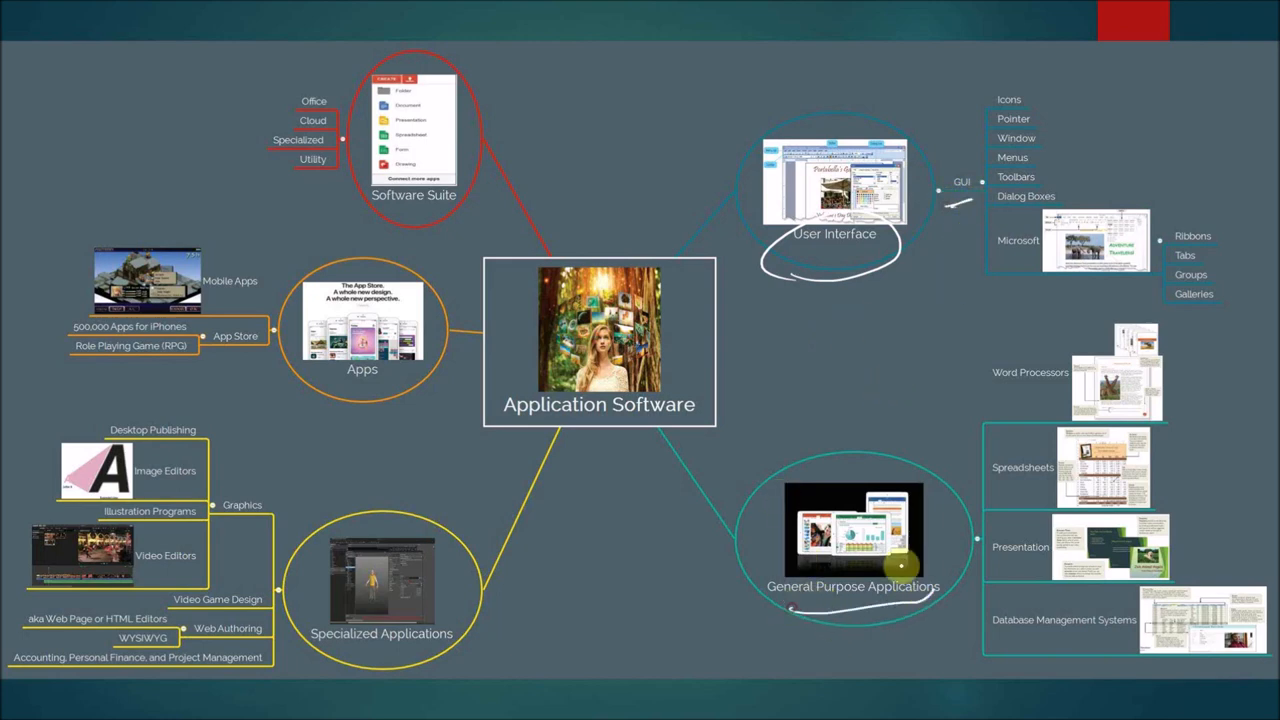
pyautogui.moveTo(952, 404)
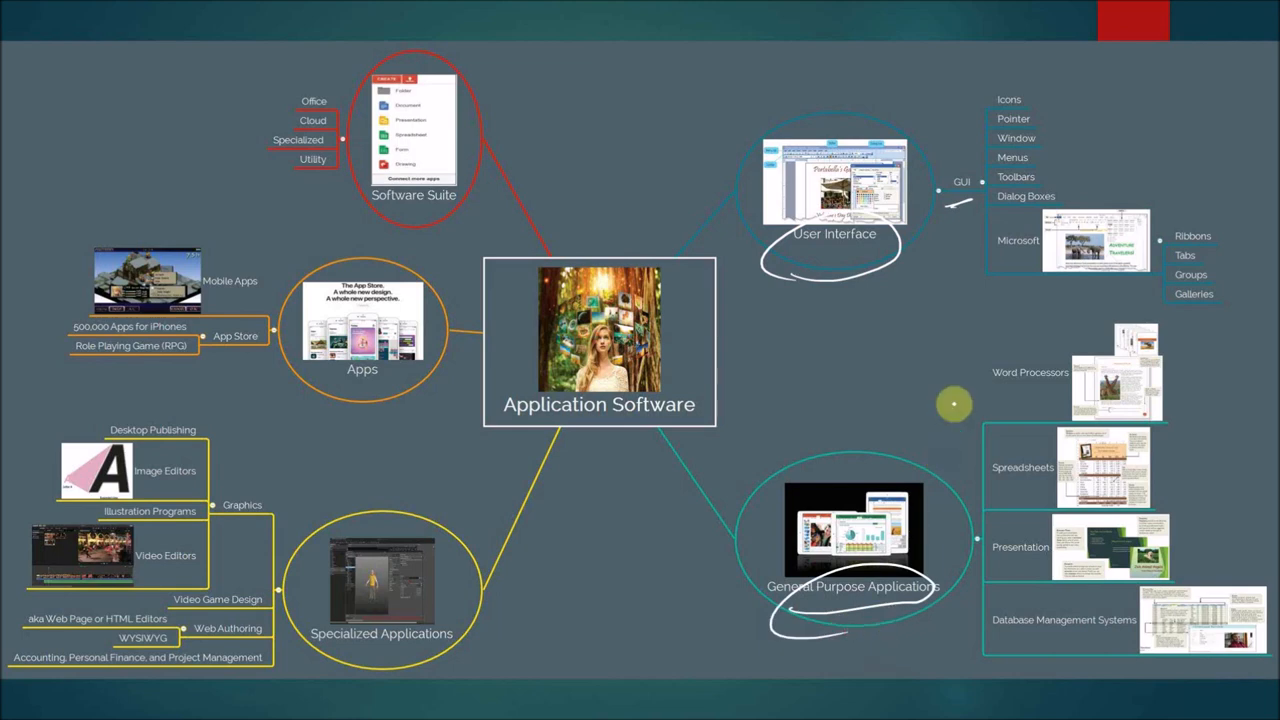